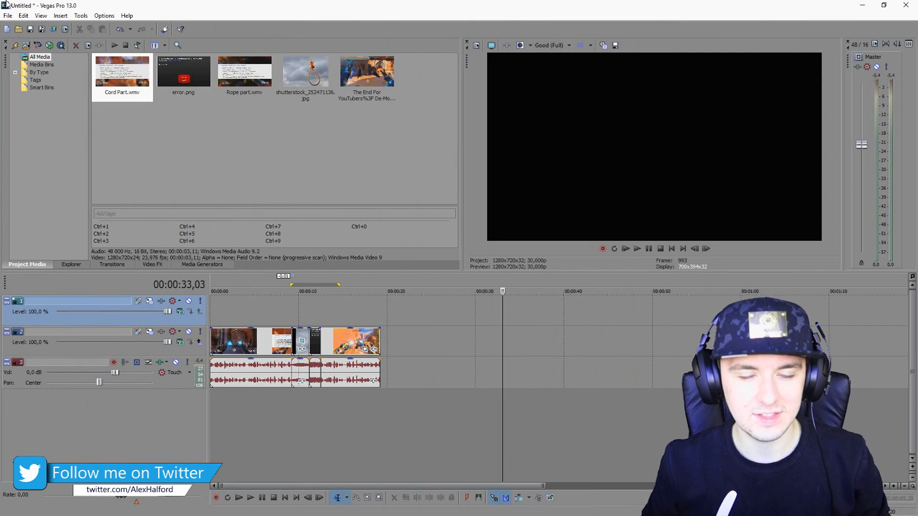
Position the gameplay video and audio events on the single video track around the cut point.
{"action": "left_click", "coordinate": [672, 249]}
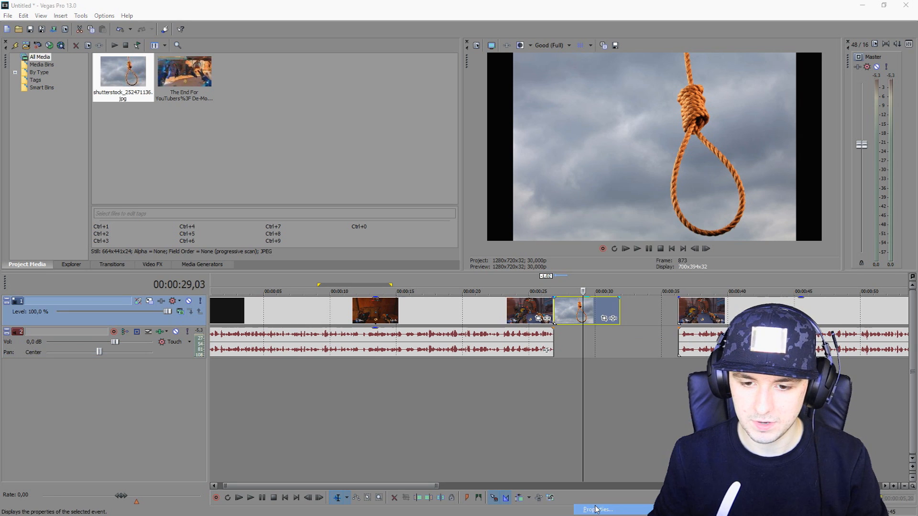
Bring up Event Pan/Crop for the shutterstock noose image placed after the gameplay cut.
{"action": "left_click", "coordinate": [595, 510]}
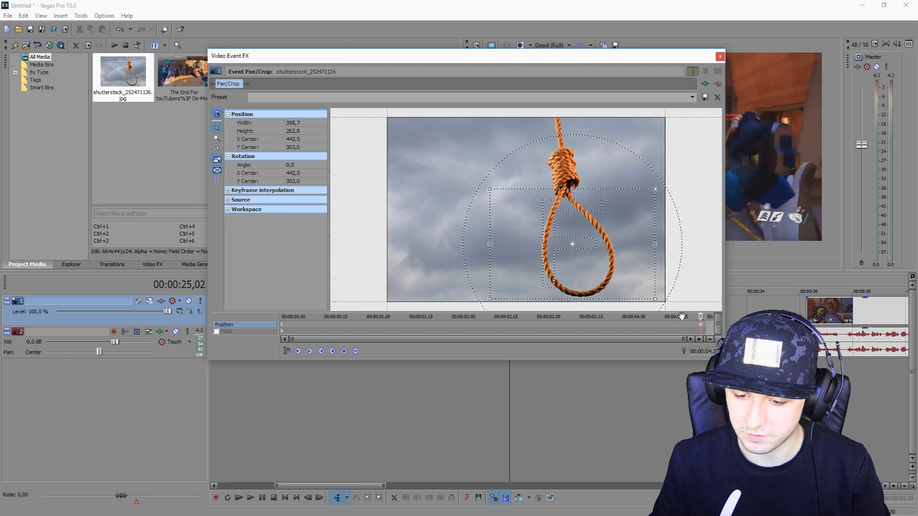
Add an end keyframe so the framing tightens around the noose loop over the clip.
{"action": "left_click", "coordinate": [719, 57]}
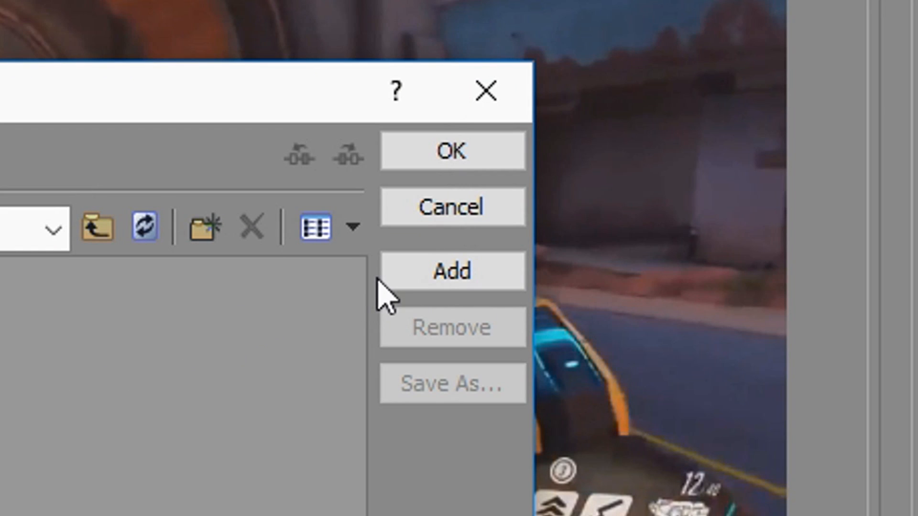
Add Distortion to the Audience Laughing Sound Effect and choose a distortion preset.
{"action": "left_click", "coordinate": [304, 106]}
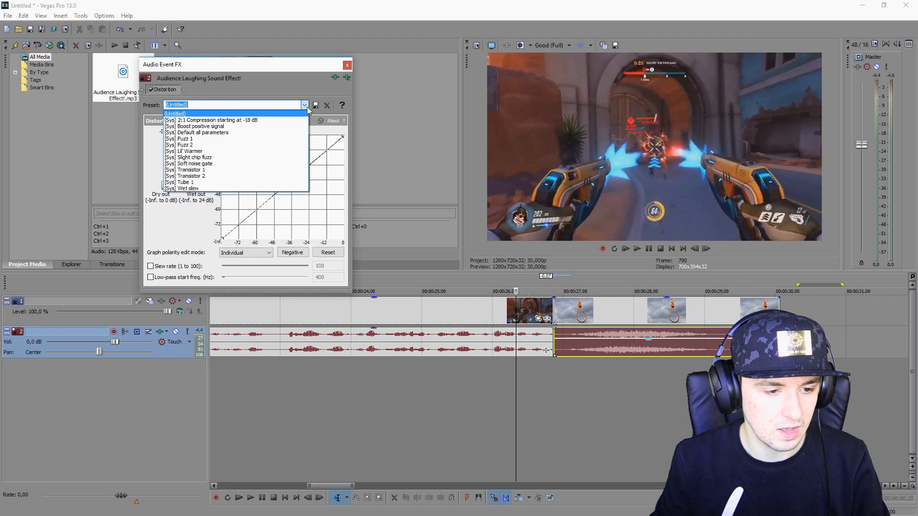
{"action": "left_click", "coordinate": [215, 120]}
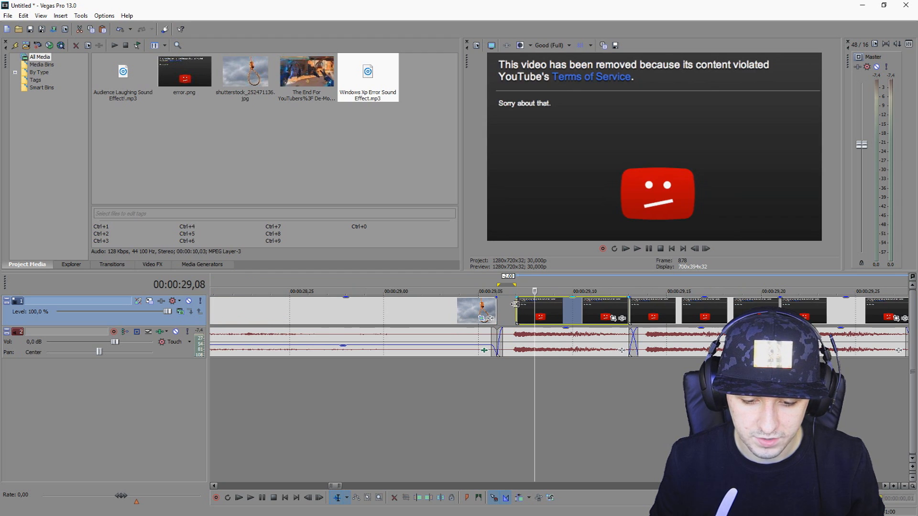
Reframe the error image events progressively tighter until the sad red YouTube logo fills the frame.
{"action": "left_click", "coordinate": [538, 310]}
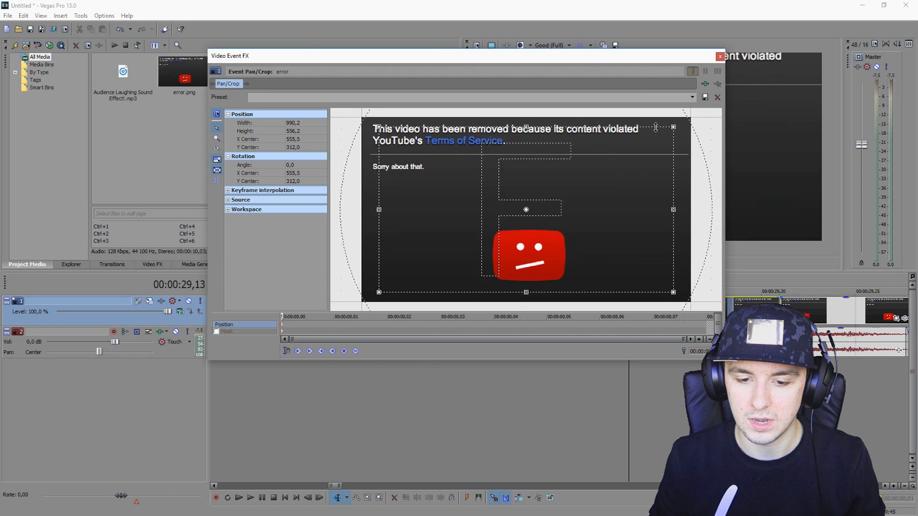
{"action": "left_click", "coordinate": [720, 56]}
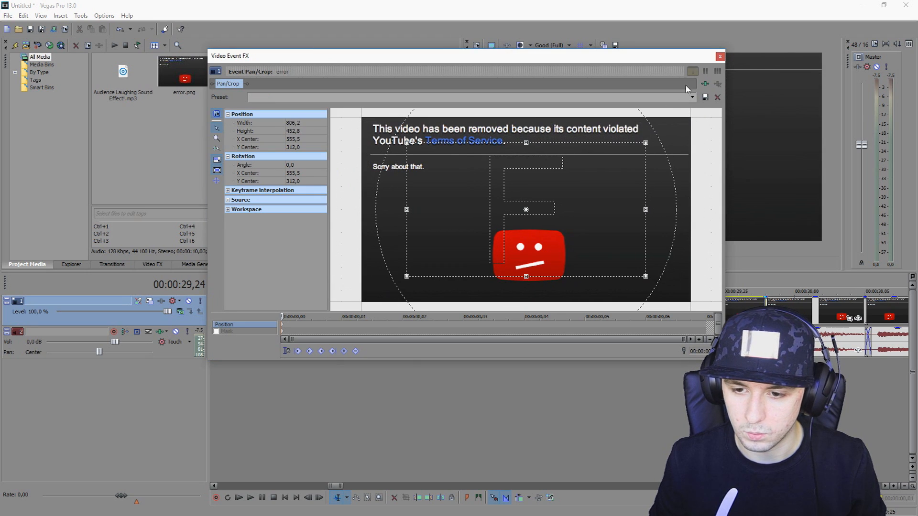
{"action": "left_click", "coordinate": [717, 56]}
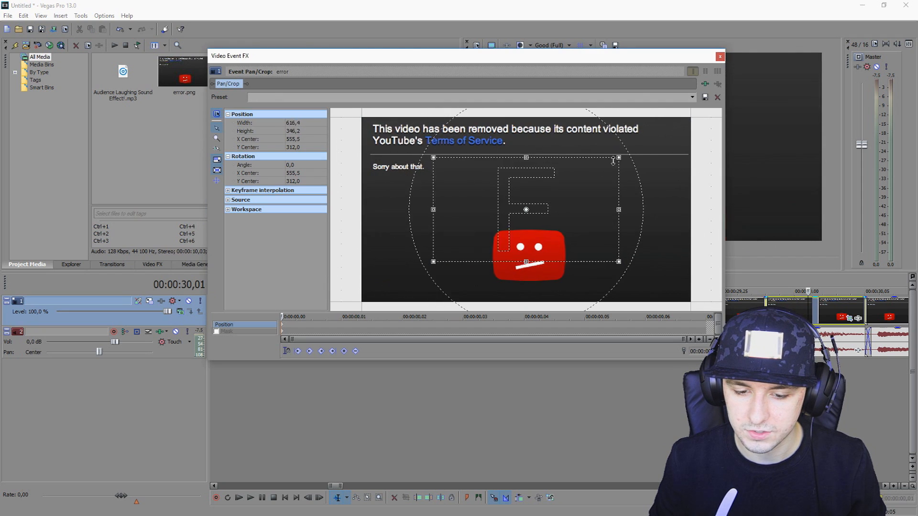
{"action": "left_click", "coordinate": [719, 56]}
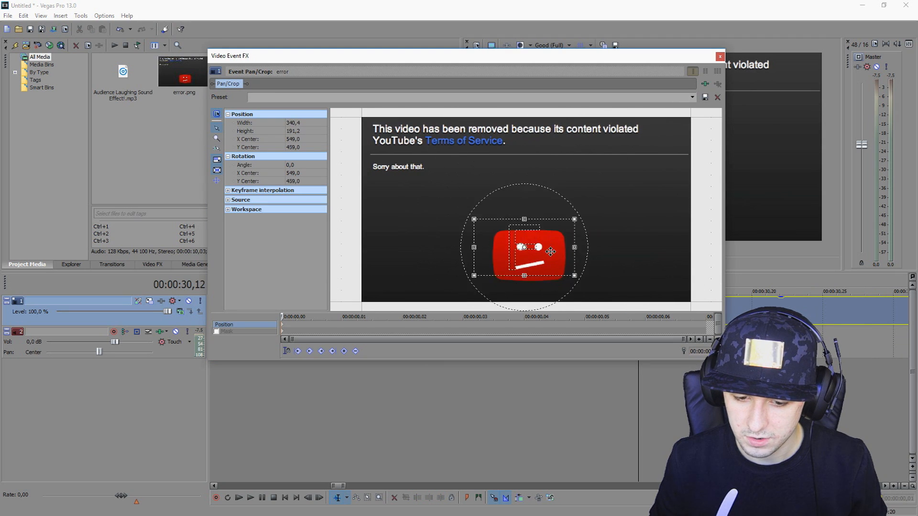
{"action": "left_click", "coordinate": [719, 57]}
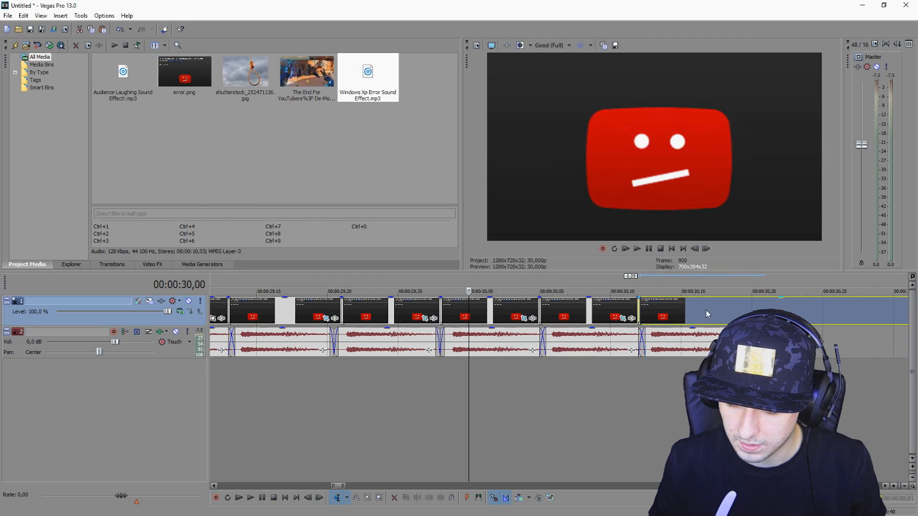